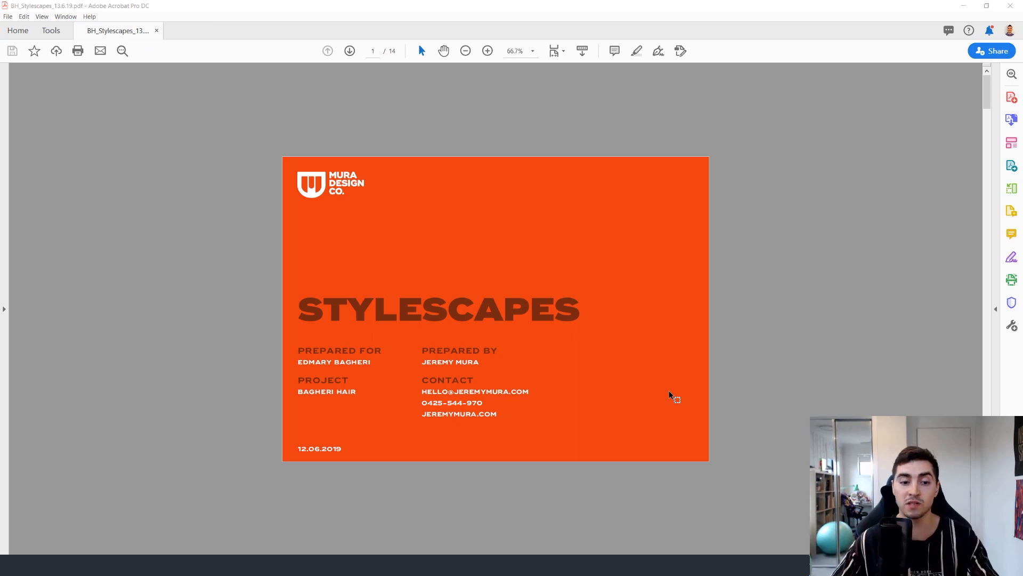
mouse_move(814, 280)
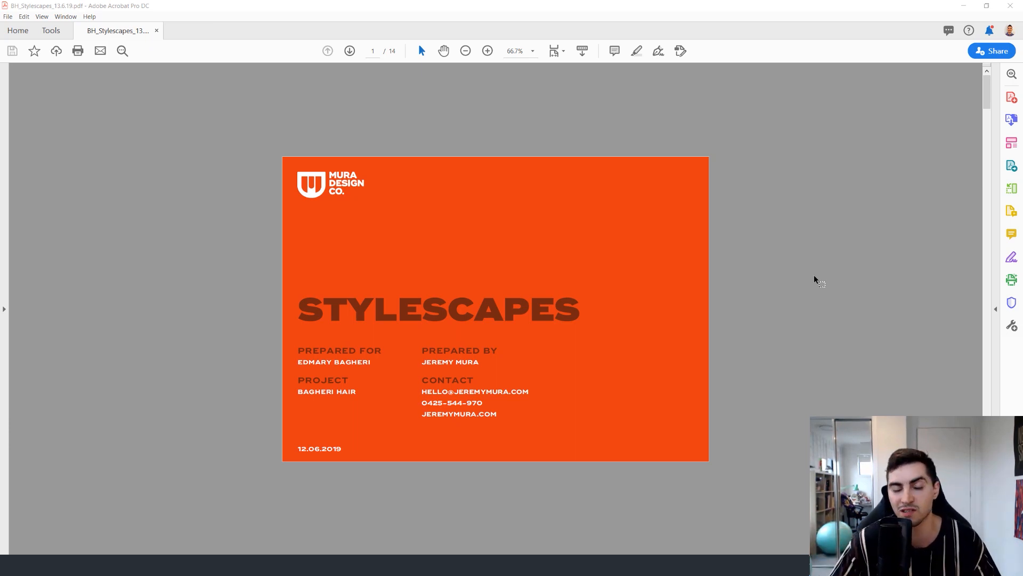
mouse_move(881, 265)
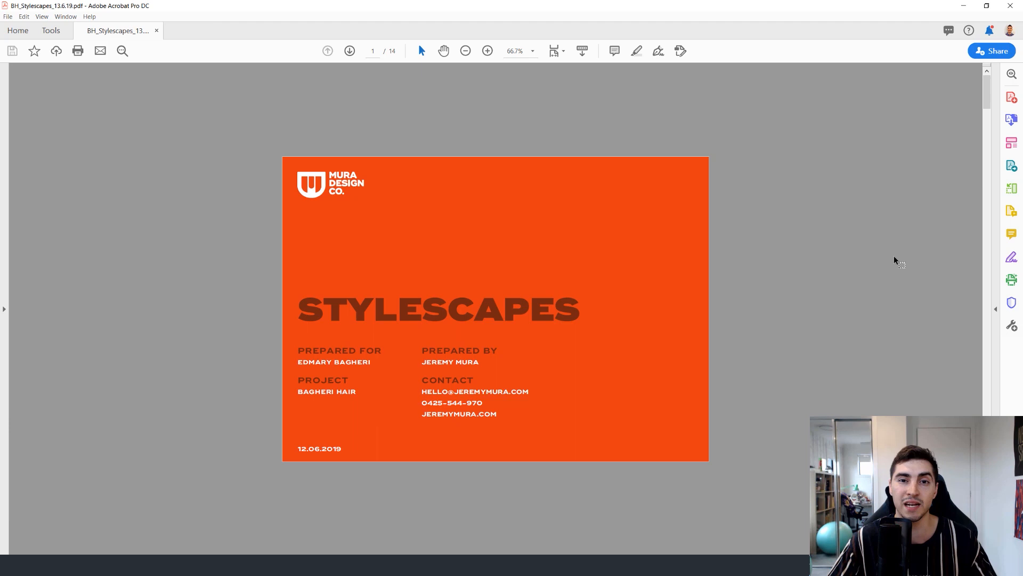
Zoom the Stylescapes title page in to 75%.
left_click(487, 51)
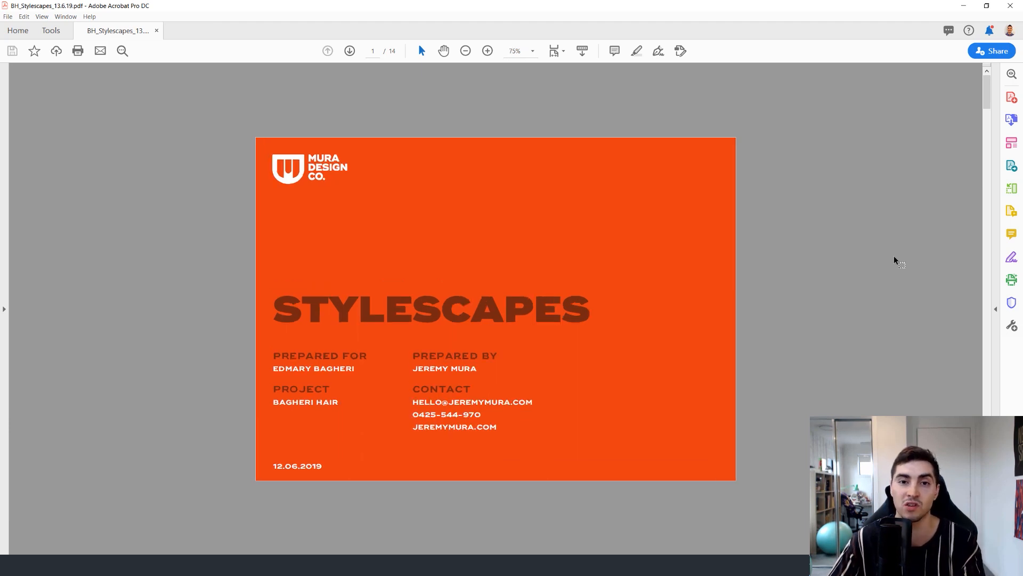
mouse_move(804, 221)
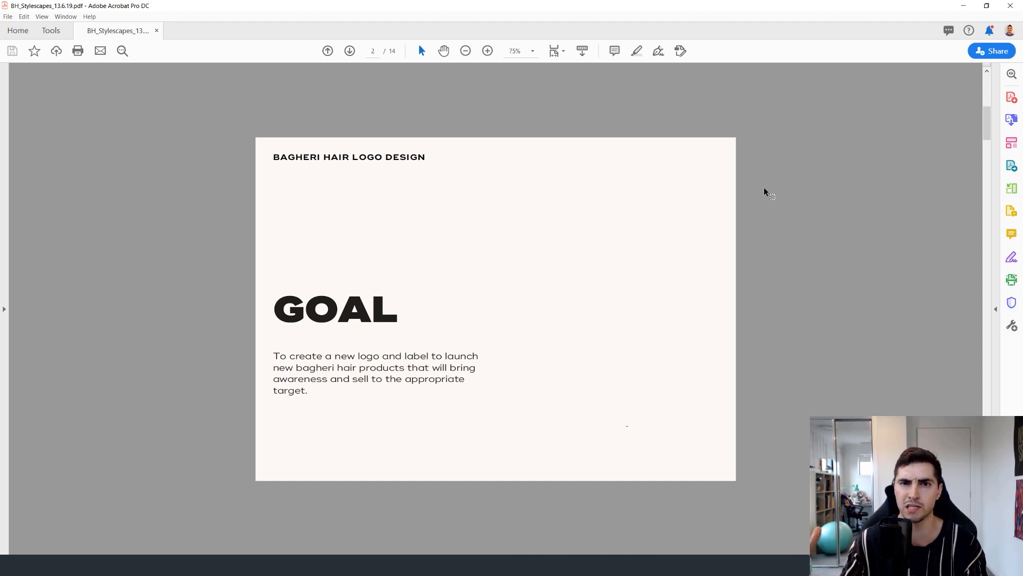
Select and clear some Goal text, then page through to the Positioning page (page 5).
left_click_drag(296, 366, 349, 379)
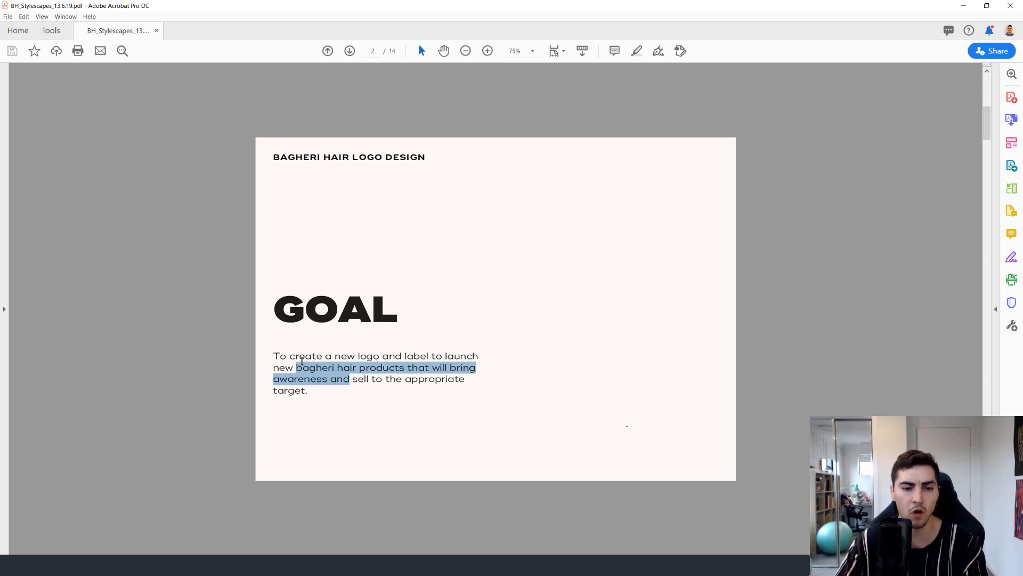
left_click(620, 295)
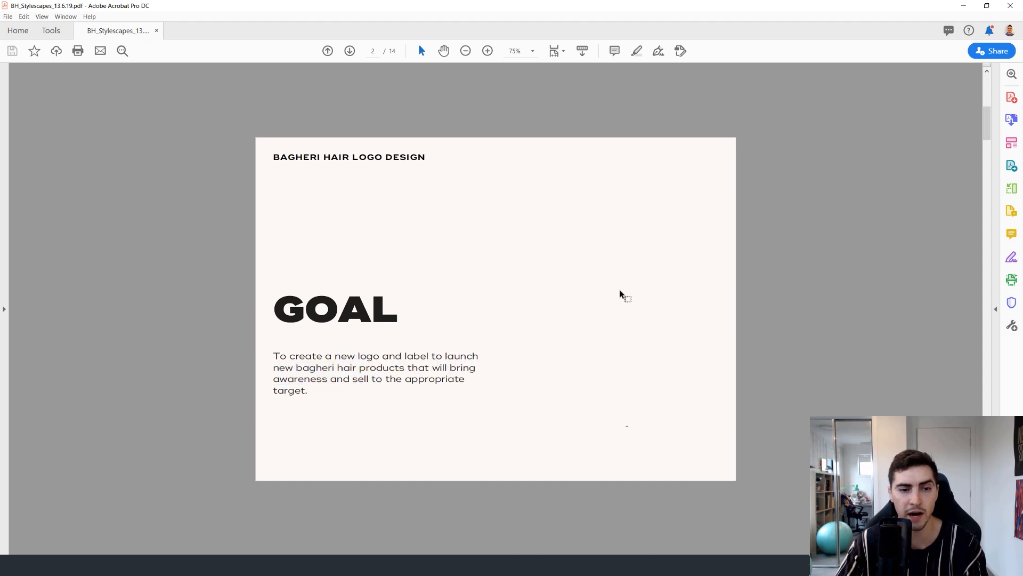
scroll("down", 3)
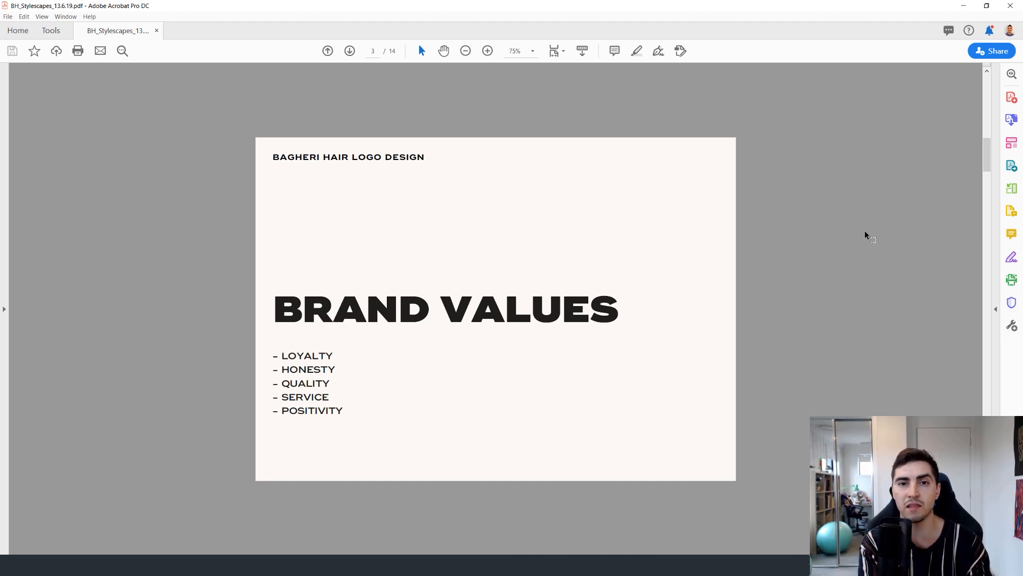
left_click(349, 51)
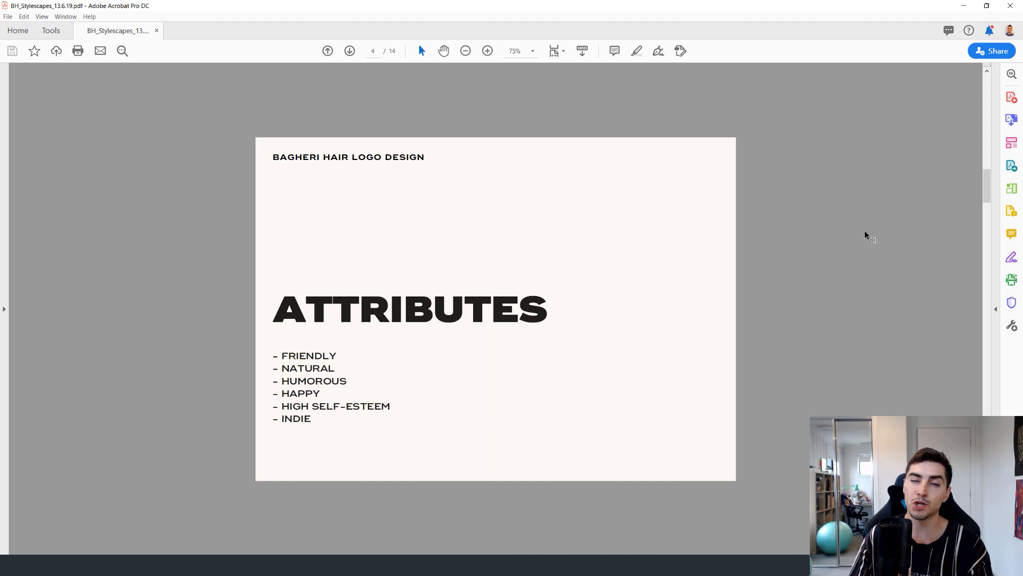
left_click(349, 51)
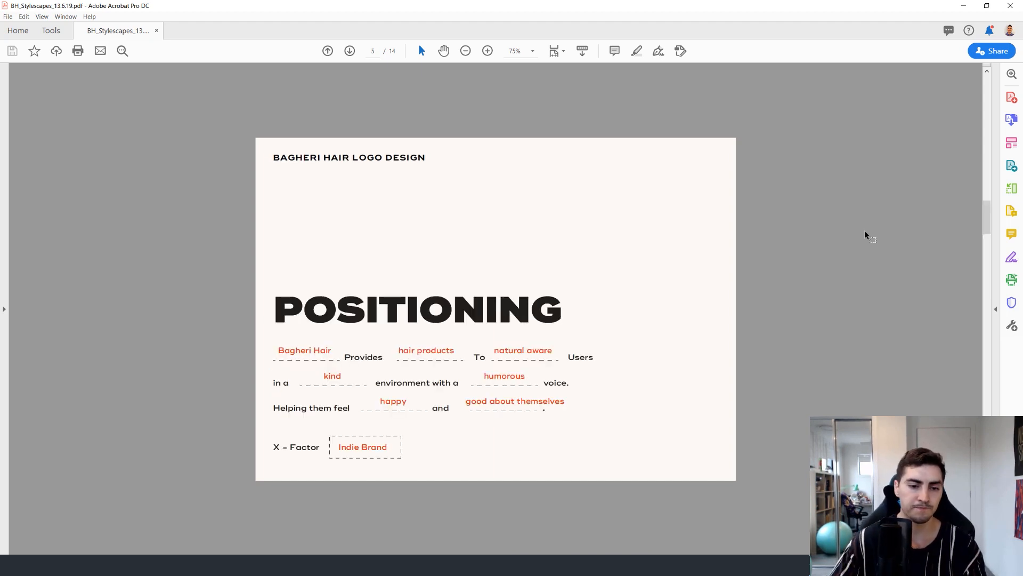
Zoom the Positioning page in to 100%.
left_click(487, 51)
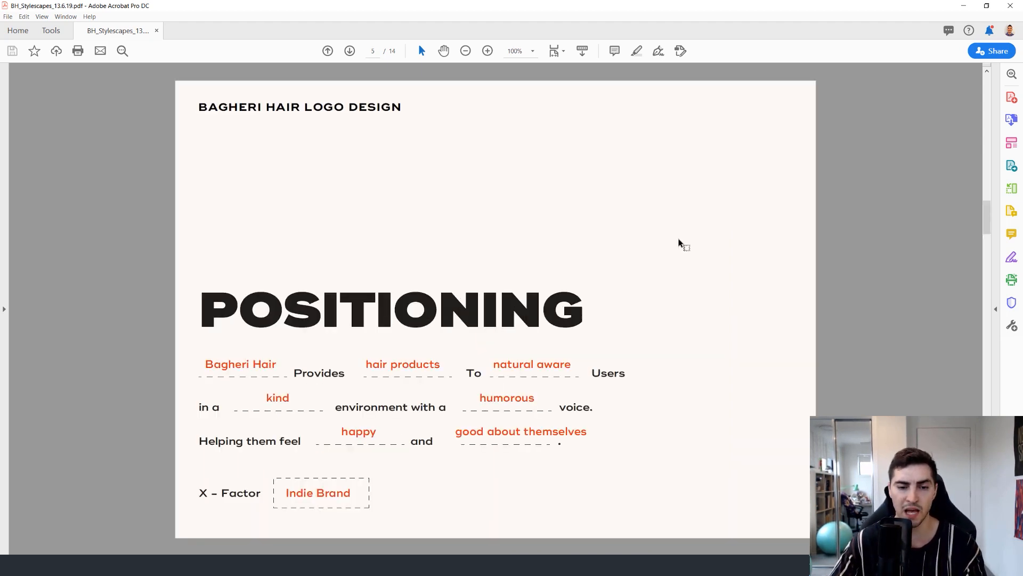
mouse_move(737, 301)
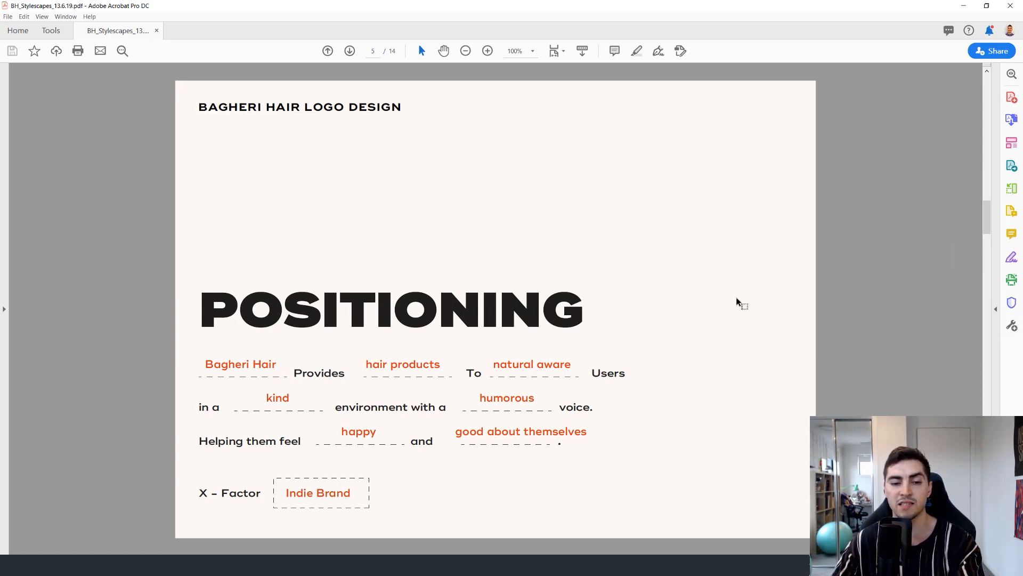
mouse_move(736, 294)
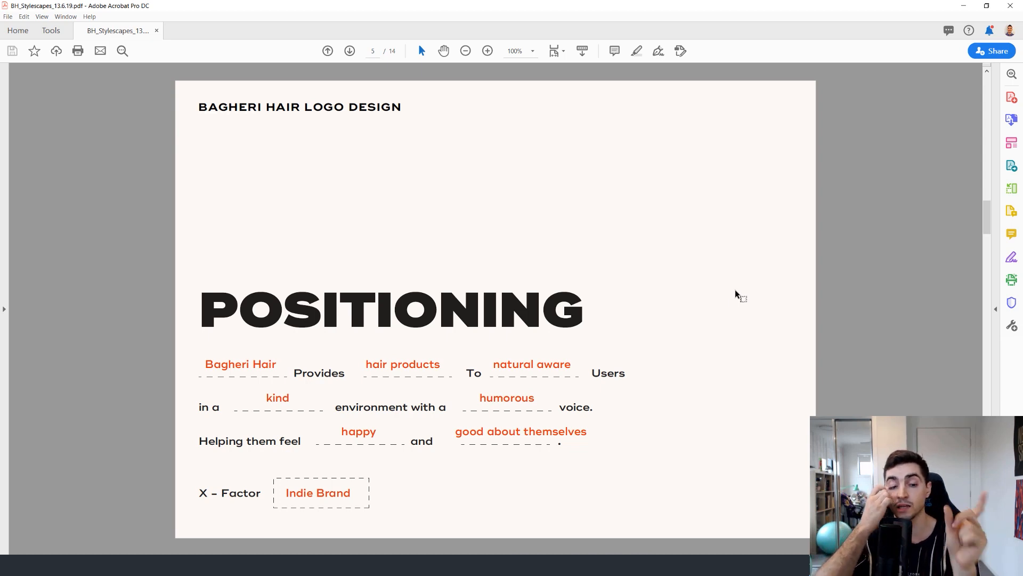
mouse_move(673, 181)
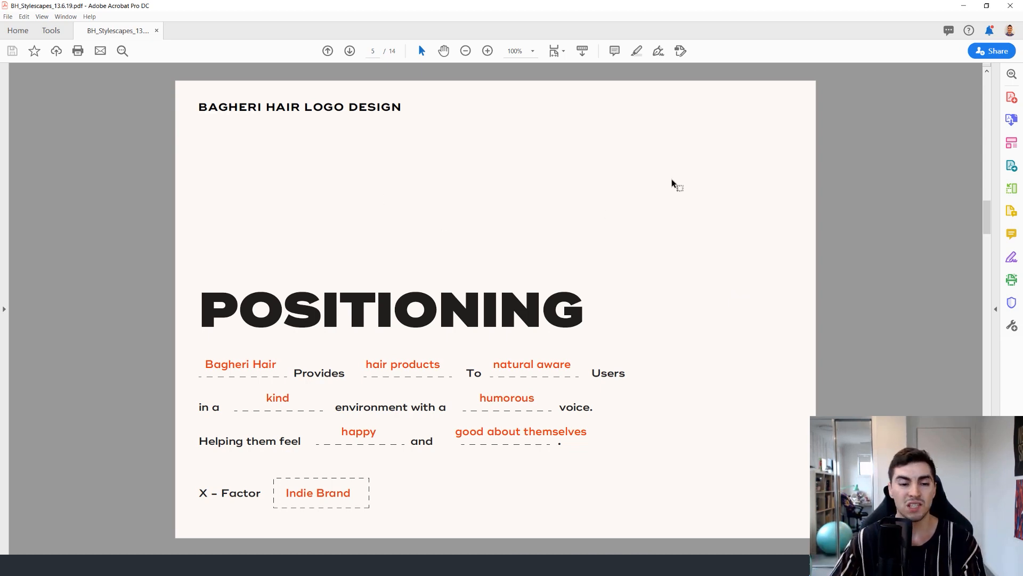
mouse_move(741, 268)
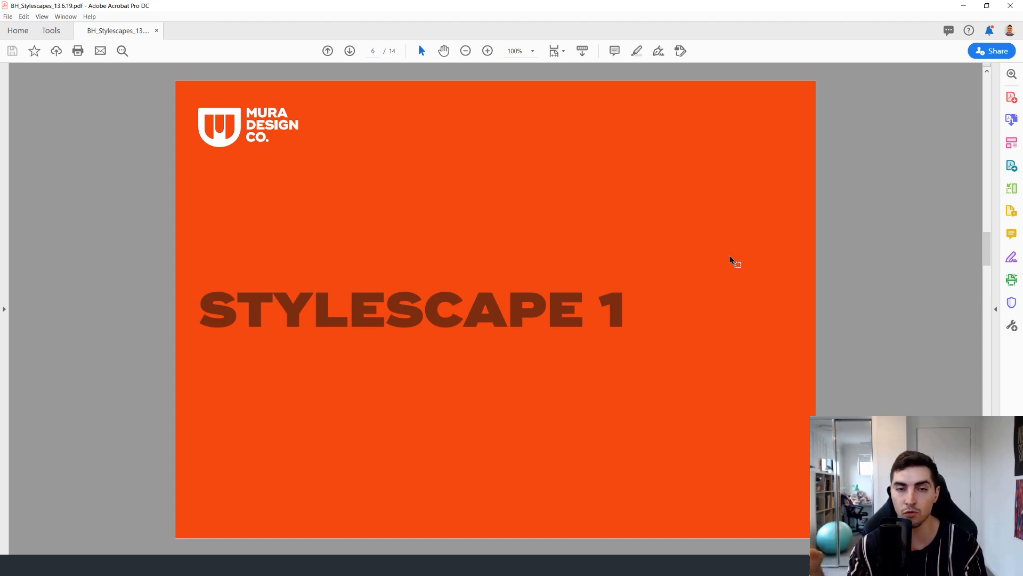
Inspect the first stylescape collage on page 7 by zooming, then reach page 8.
scroll("down", 3)
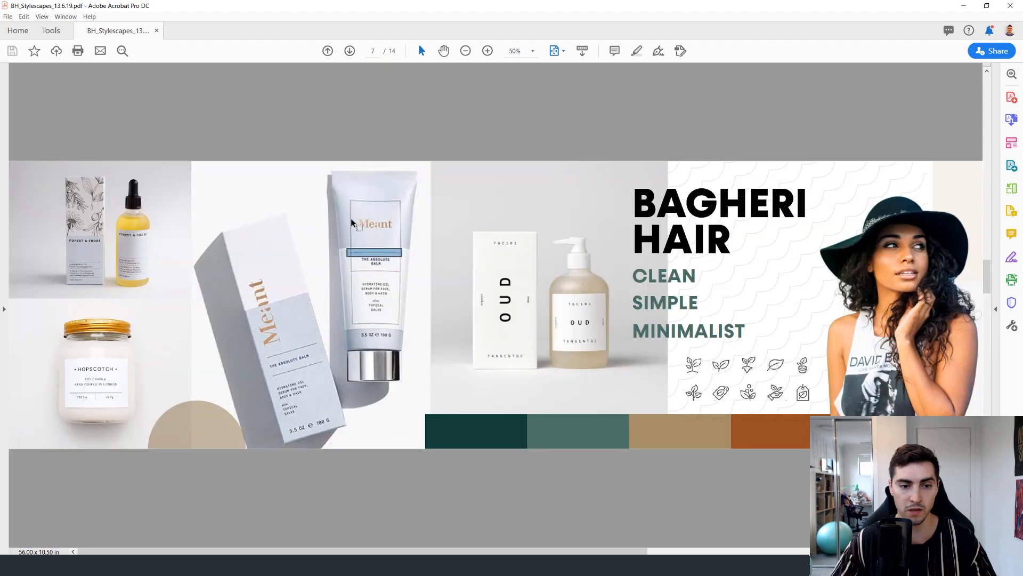
mouse_move(351, 224)
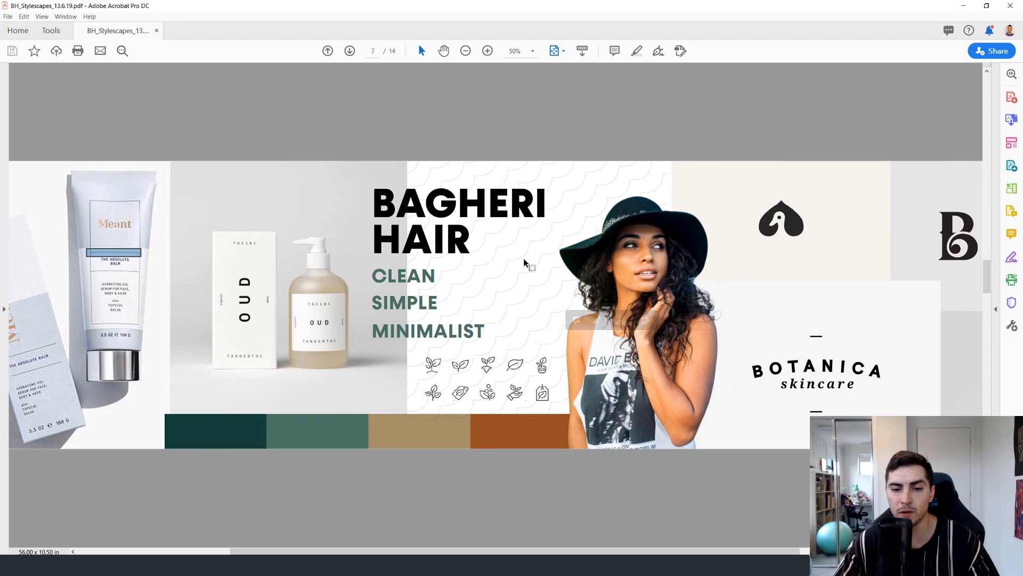
left_click(487, 50)
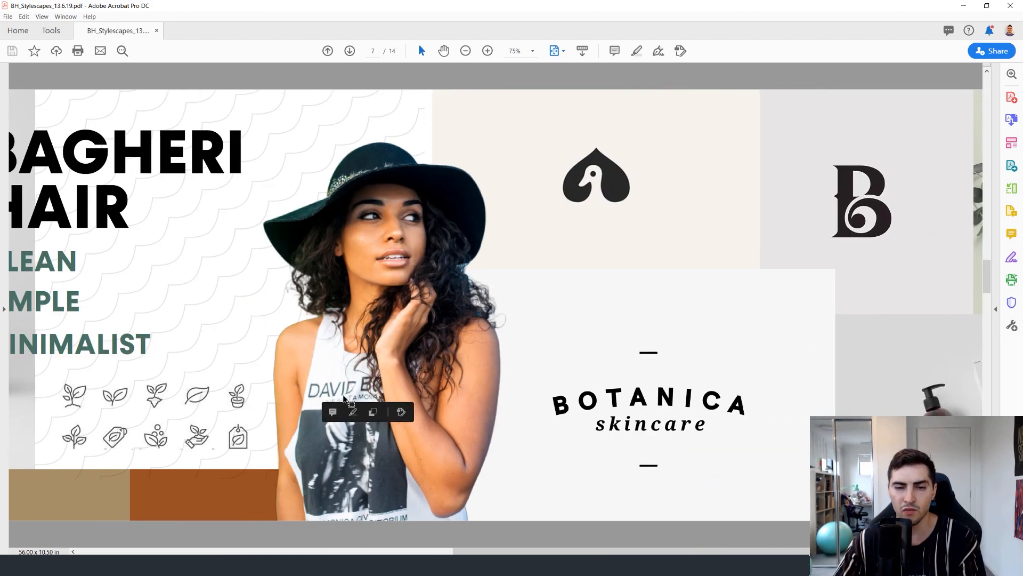
left_click(465, 51)
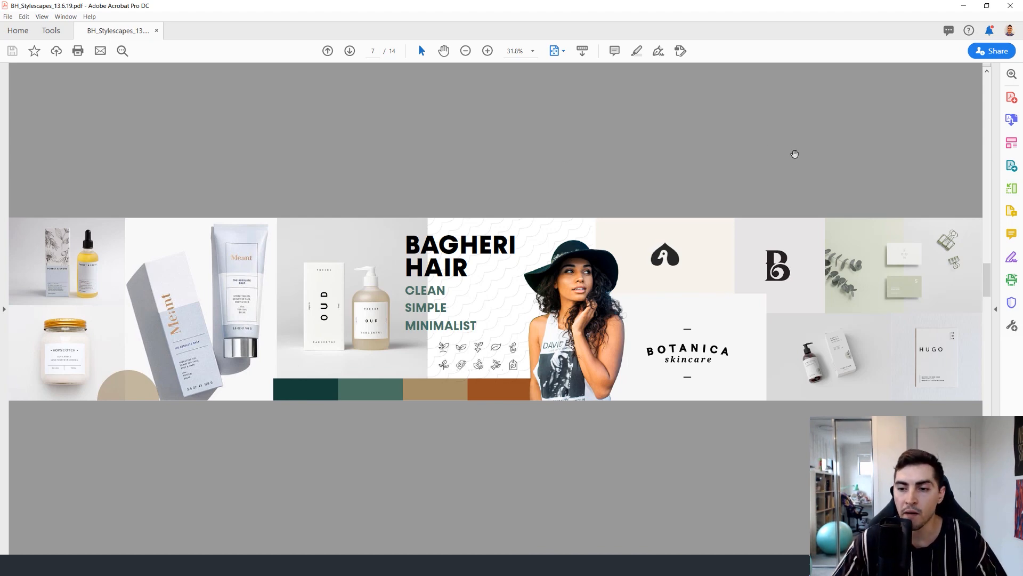
left_click(466, 51)
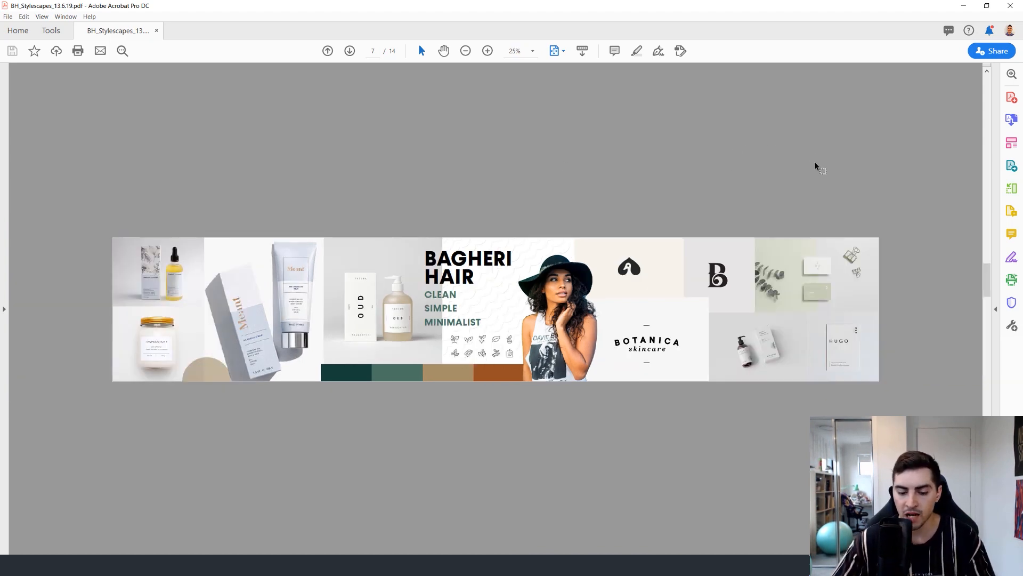
left_click(487, 51)
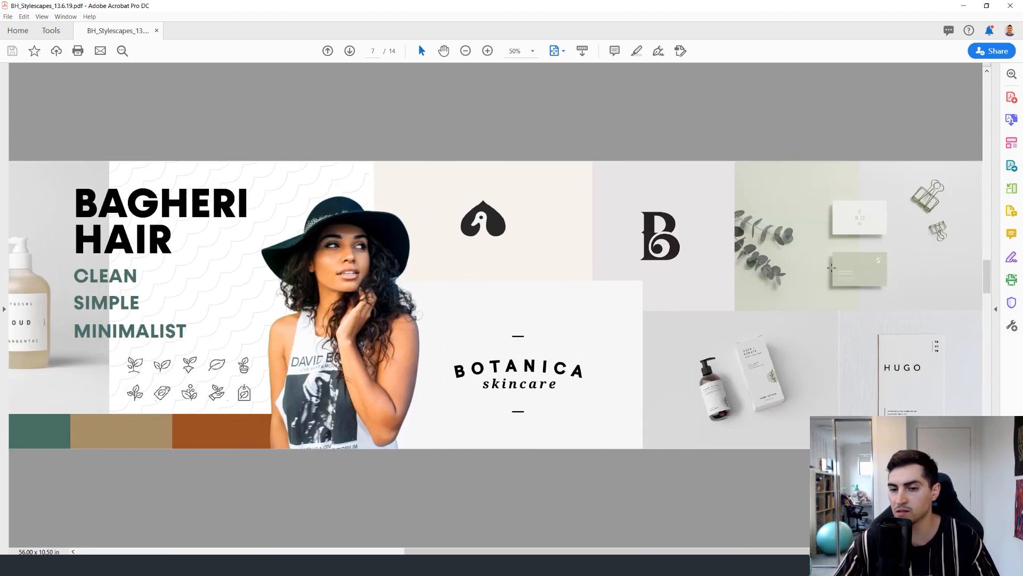
left_click(466, 51)
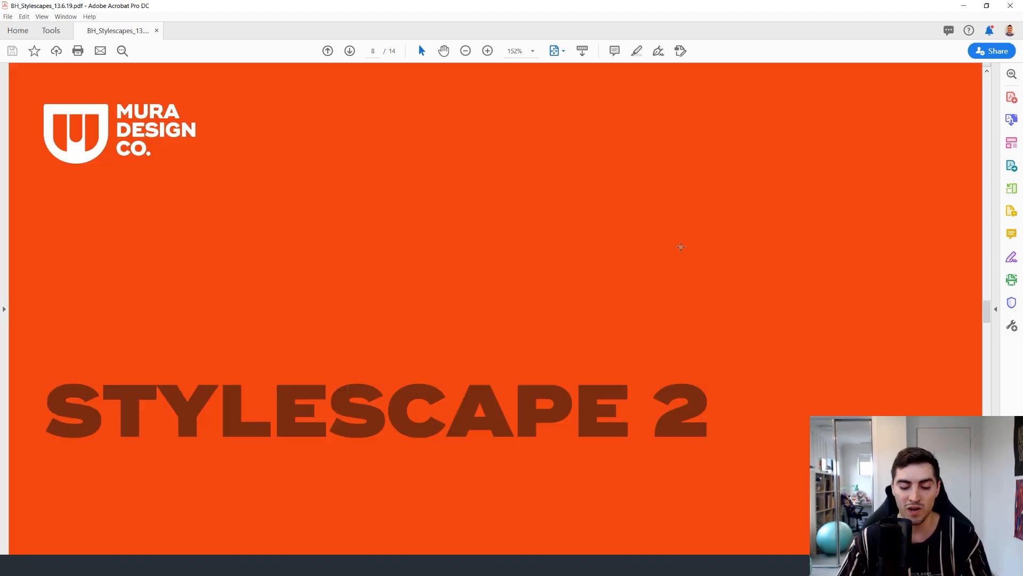
Bring up the second stylescape board on page 9, zoom in and pan right.
left_click(465, 51)
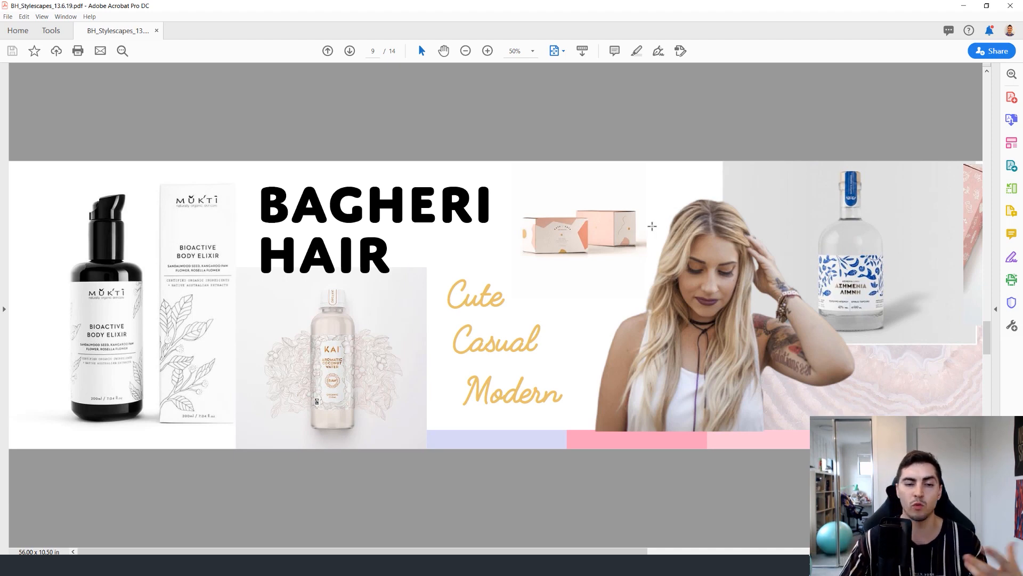
mouse_move(289, 329)
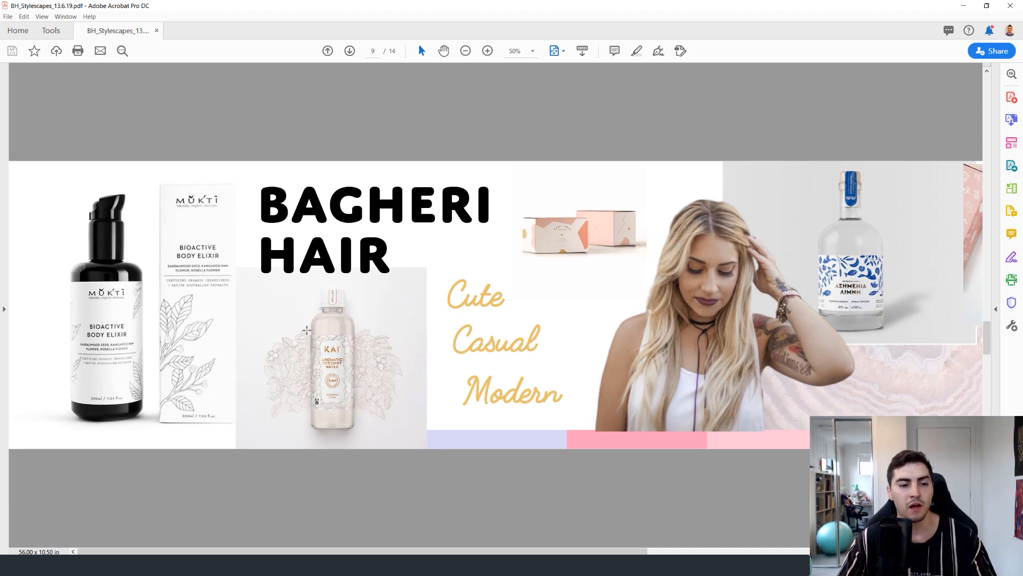
mouse_move(243, 324)
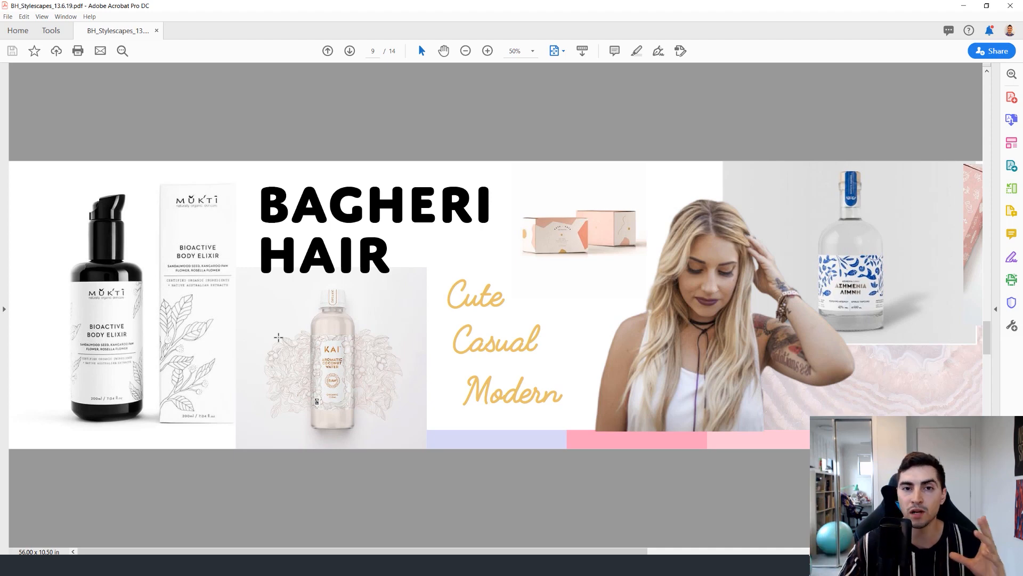
double_click(474, 297)
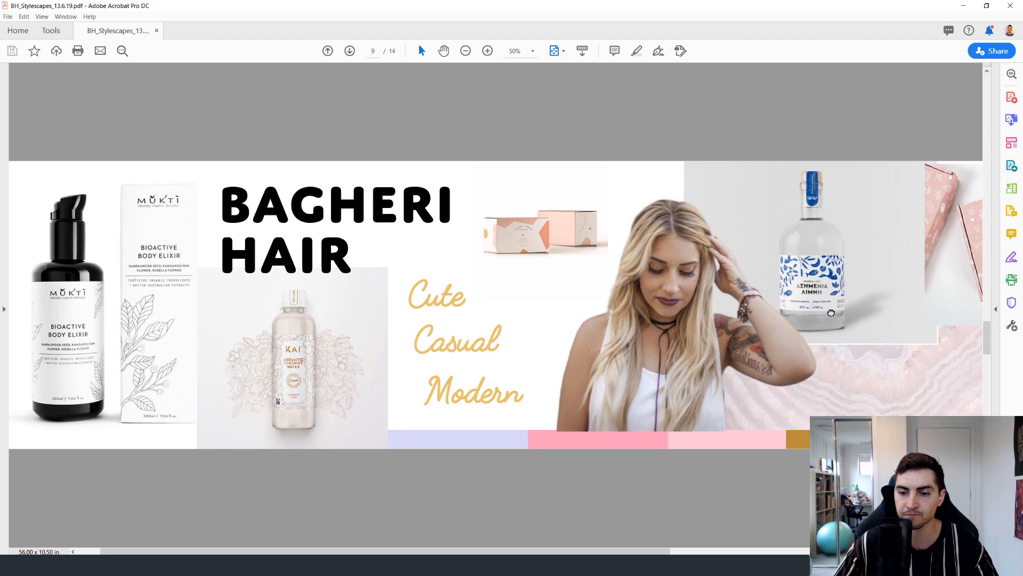
scroll("right", 3)
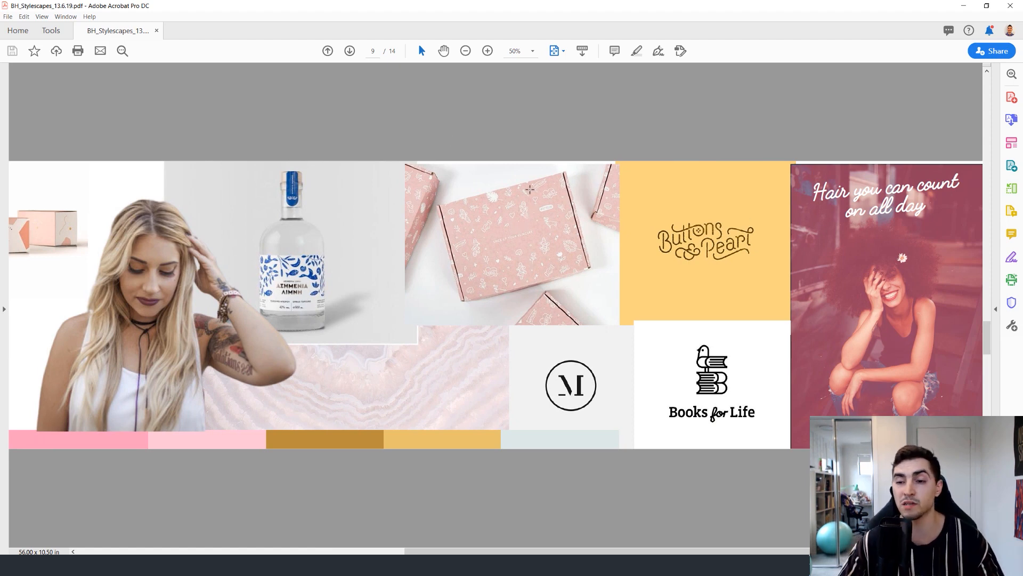
left_click(487, 50)
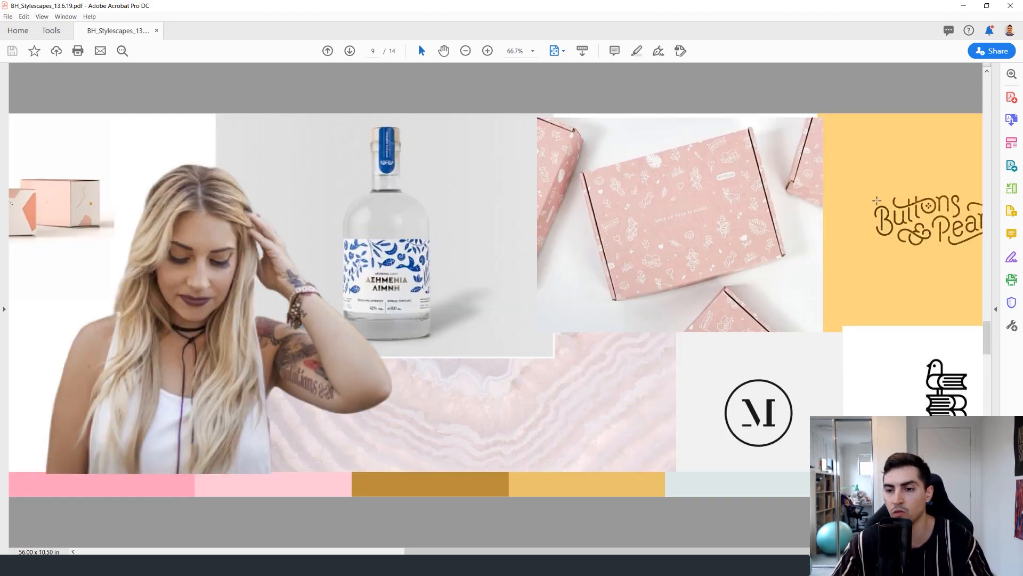
scroll("right", 3)
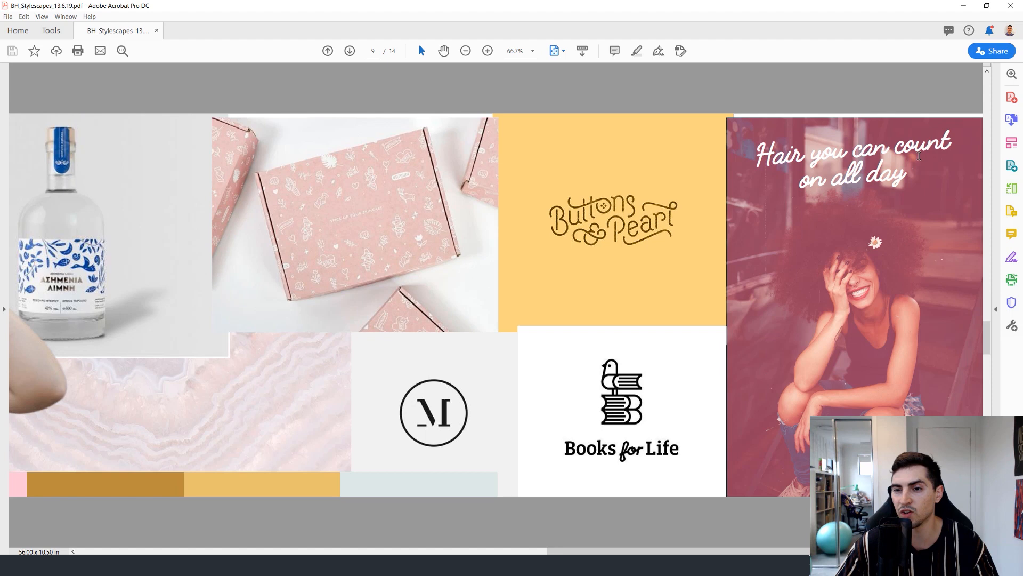
mouse_move(807, 224)
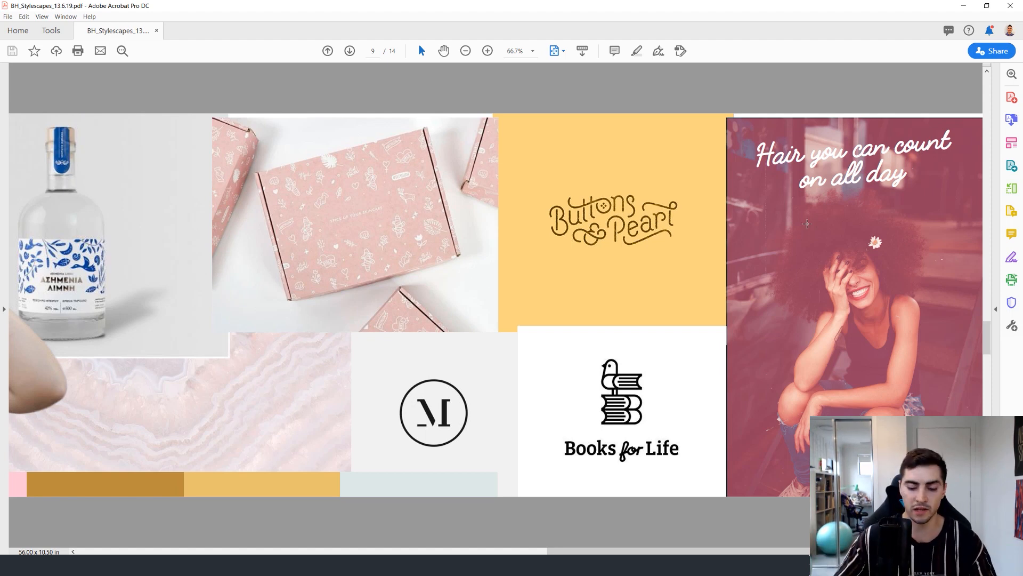
mouse_move(1013, 256)
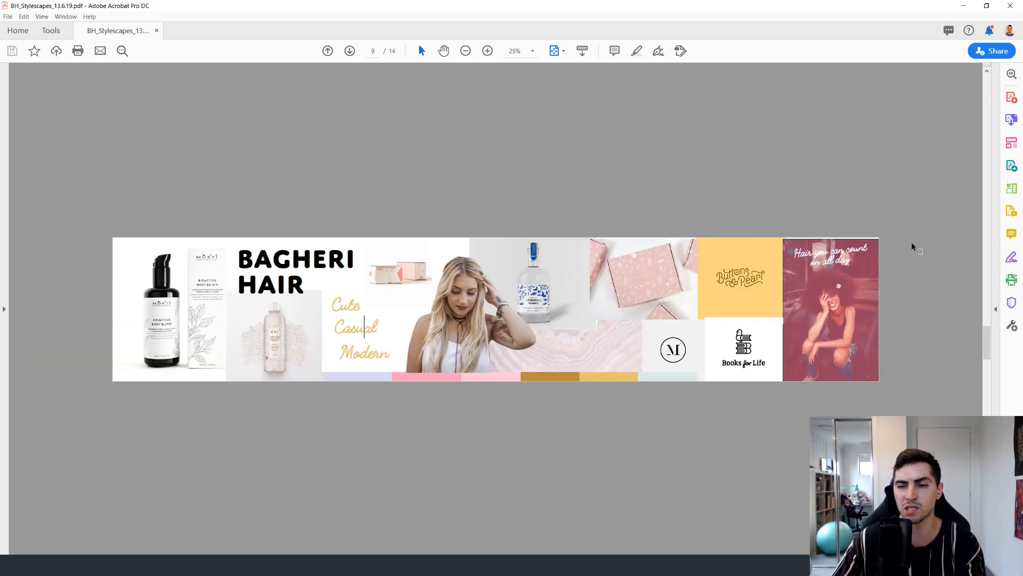
mouse_move(778, 174)
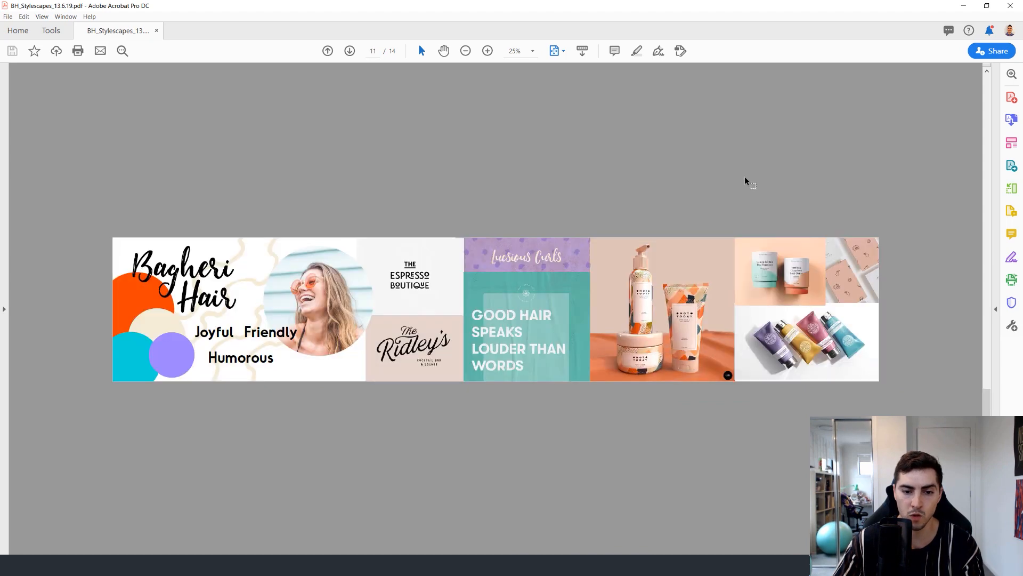
Zoom in on the Joyful Friendly Humorous board, then advance to page 12.
left_click(487, 50)
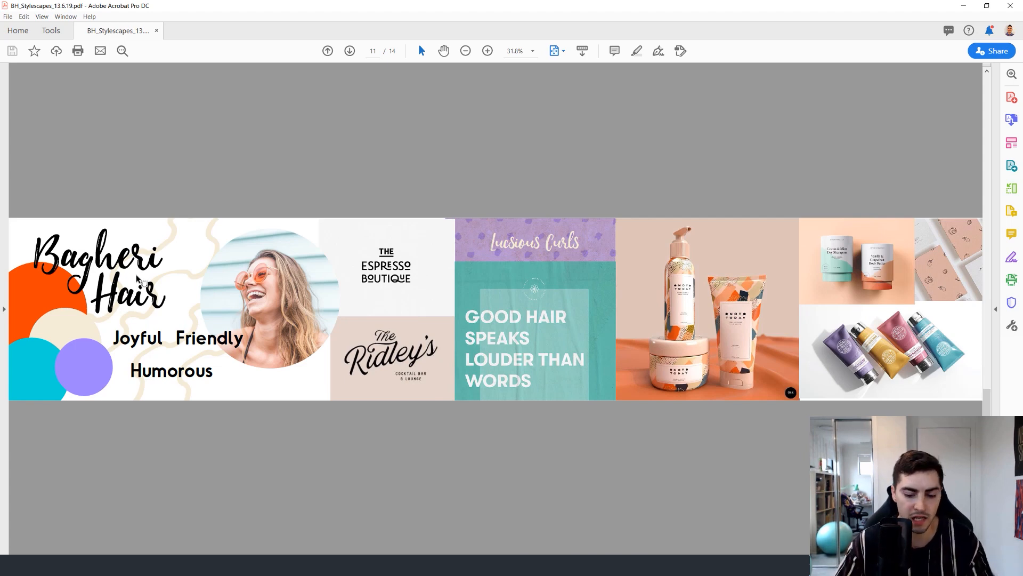
left_click(487, 51)
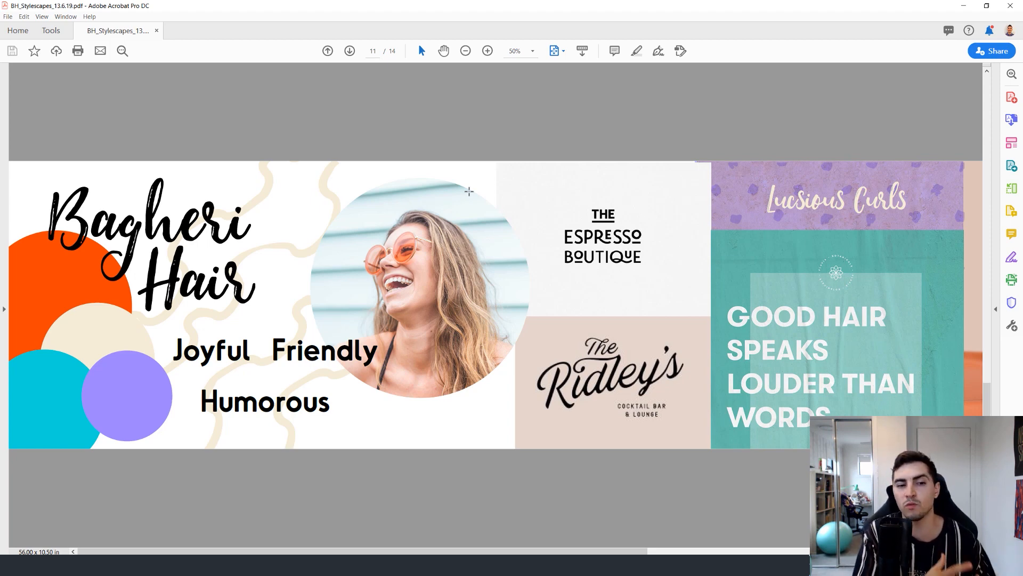
mouse_move(778, 160)
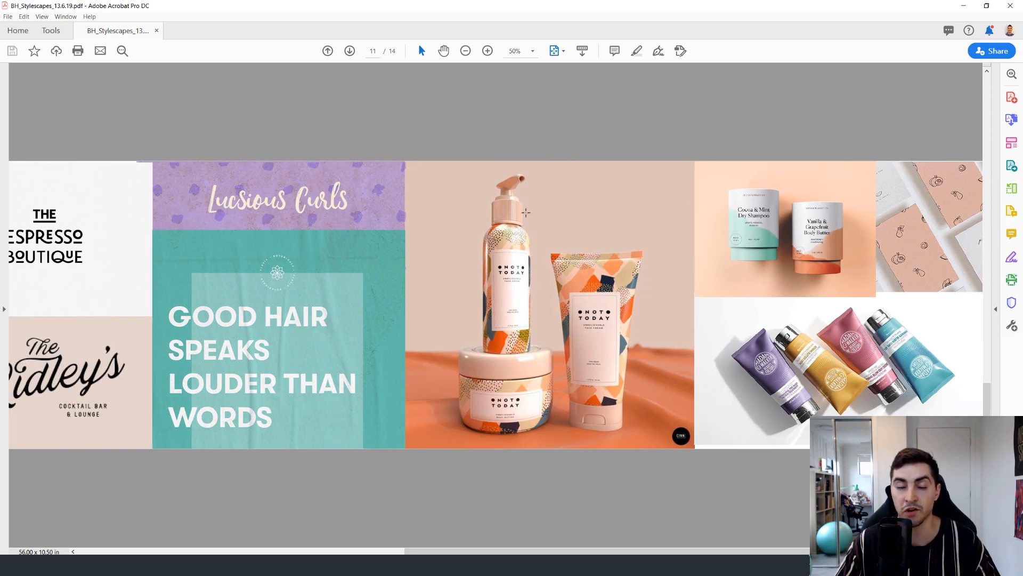
mouse_move(772, 166)
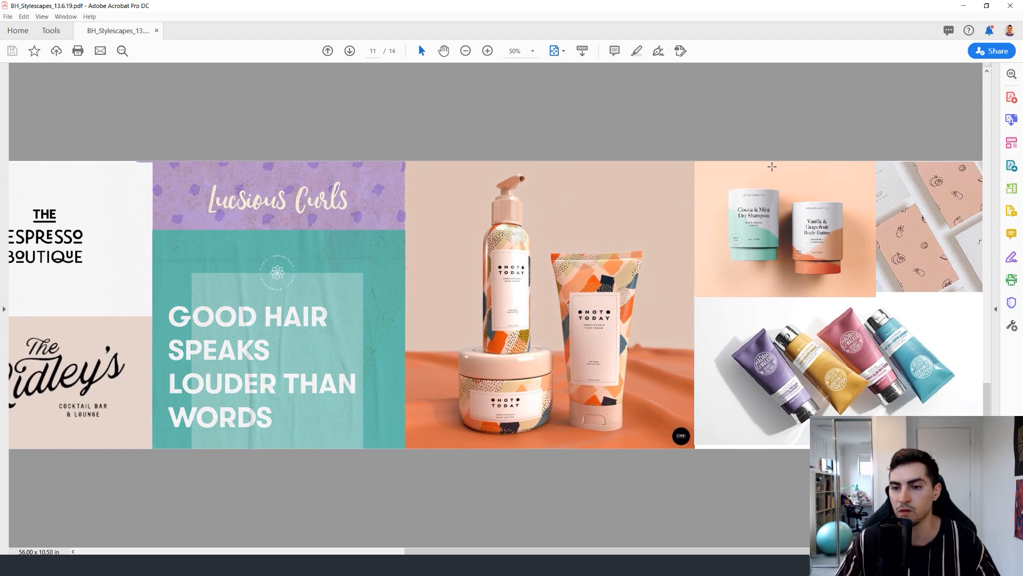
left_click(487, 50)
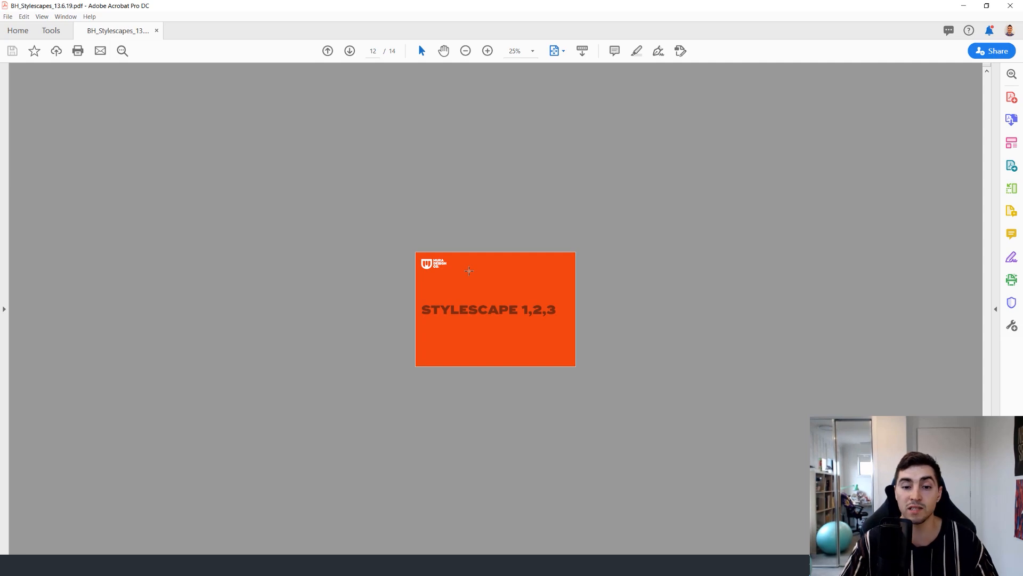
Go to page 13 and fit the combined stylescapes page to the window.
left_click(487, 50)
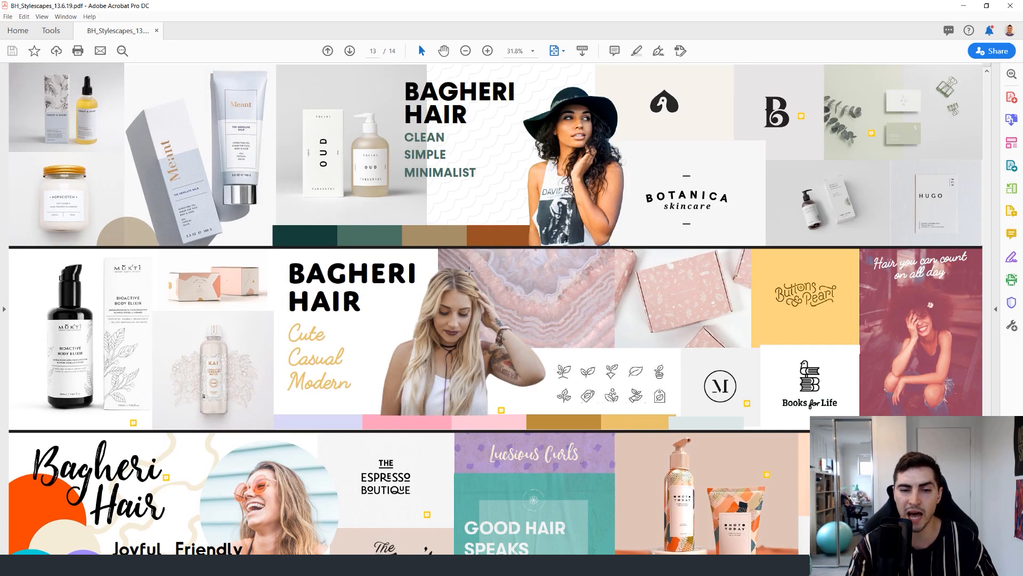
left_click(464, 51)
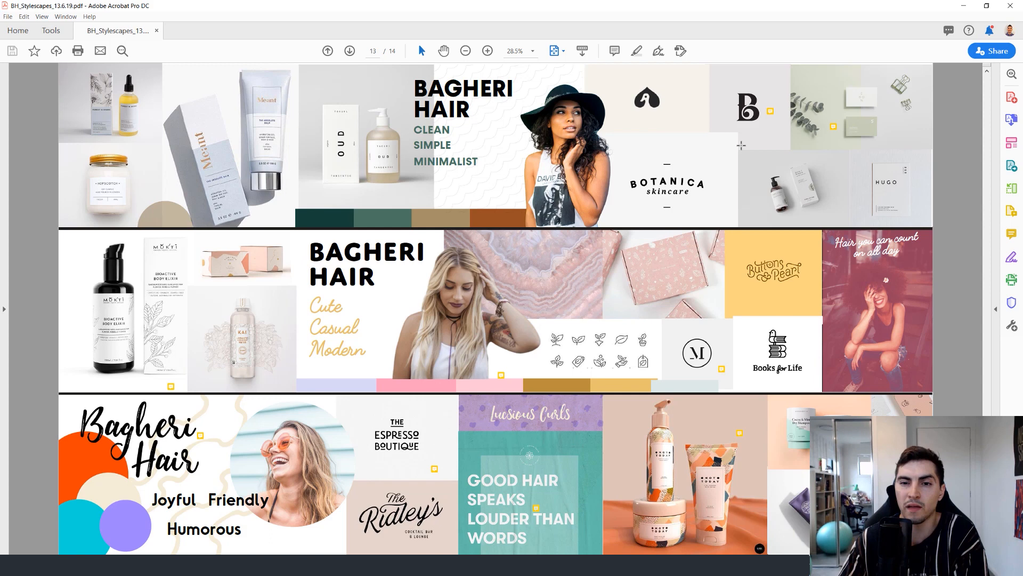
mouse_move(859, 143)
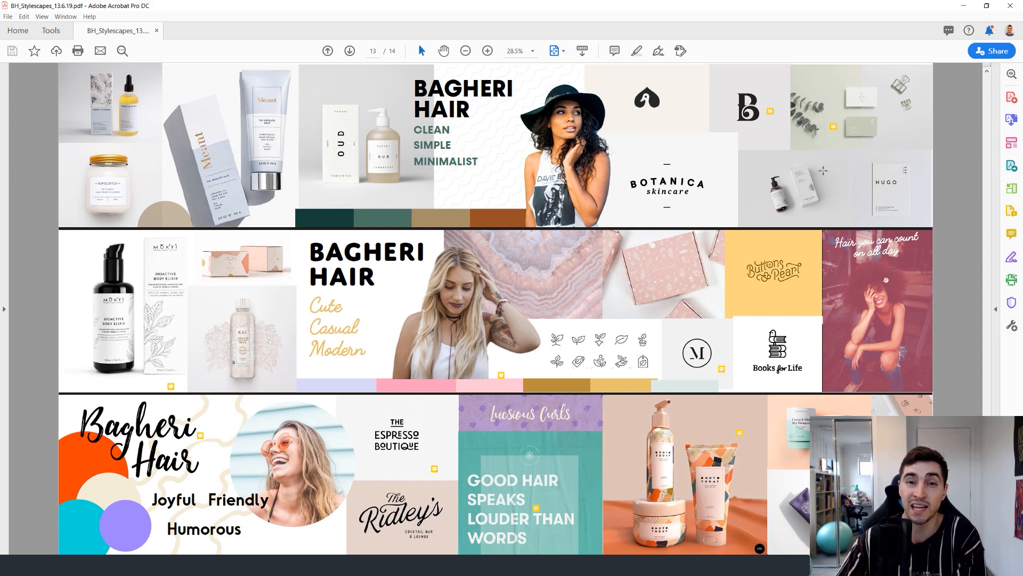
mouse_move(1010, 210)
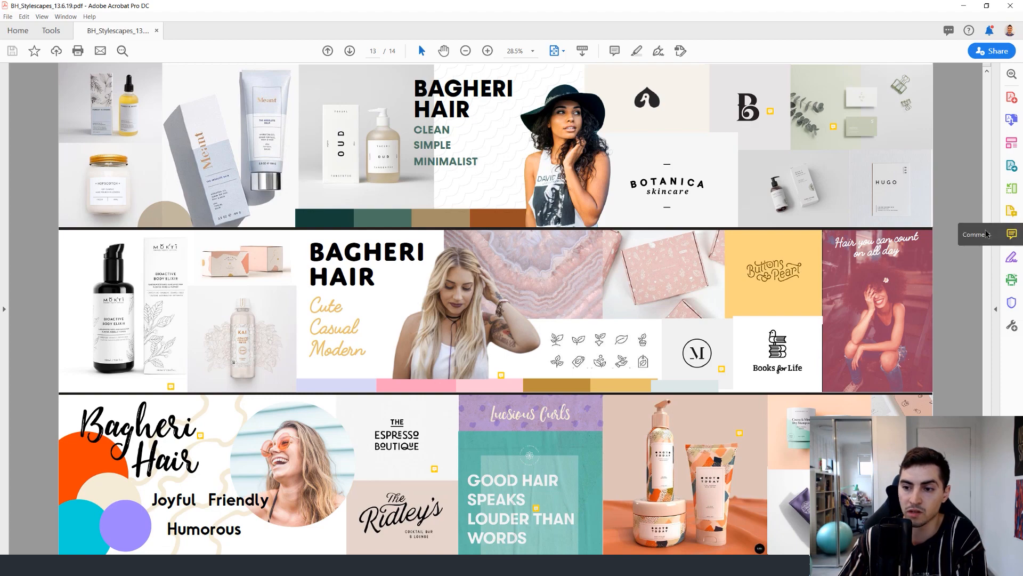
Place a sticky note on the Botanica logo, type 'HERLLO', and close its popup.
left_click(1010, 234)
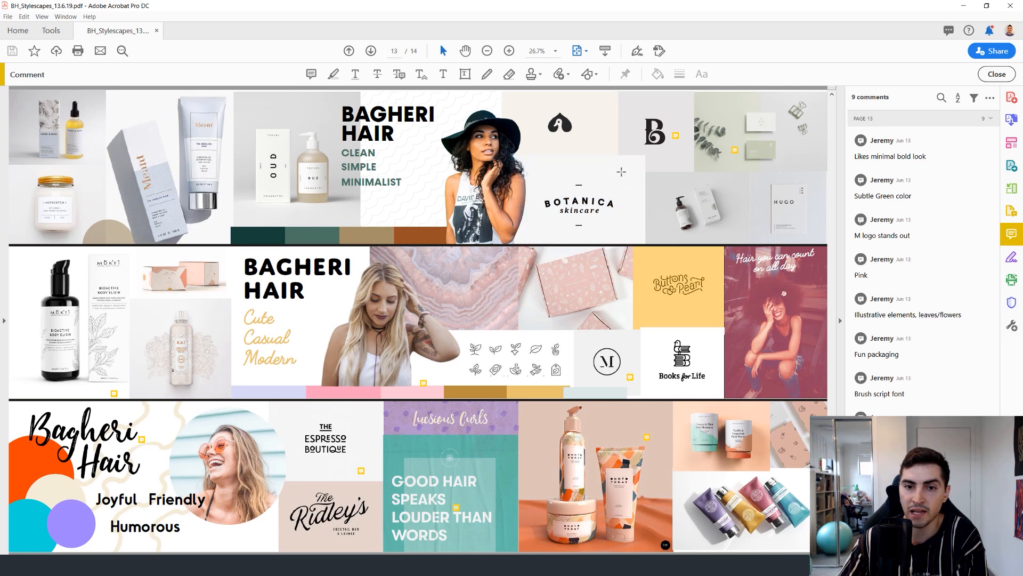
left_click(312, 73)
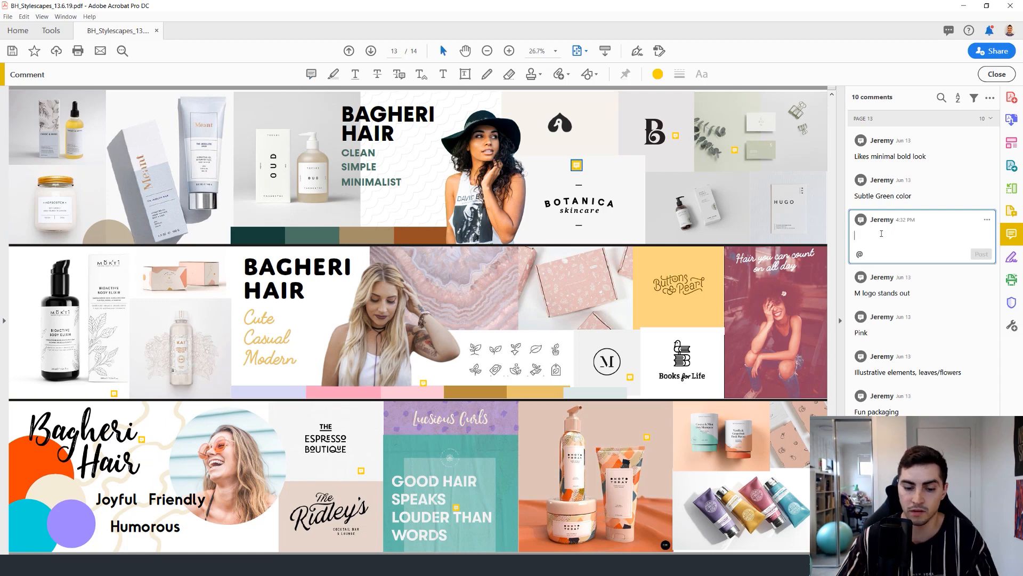
type("HERLLO")
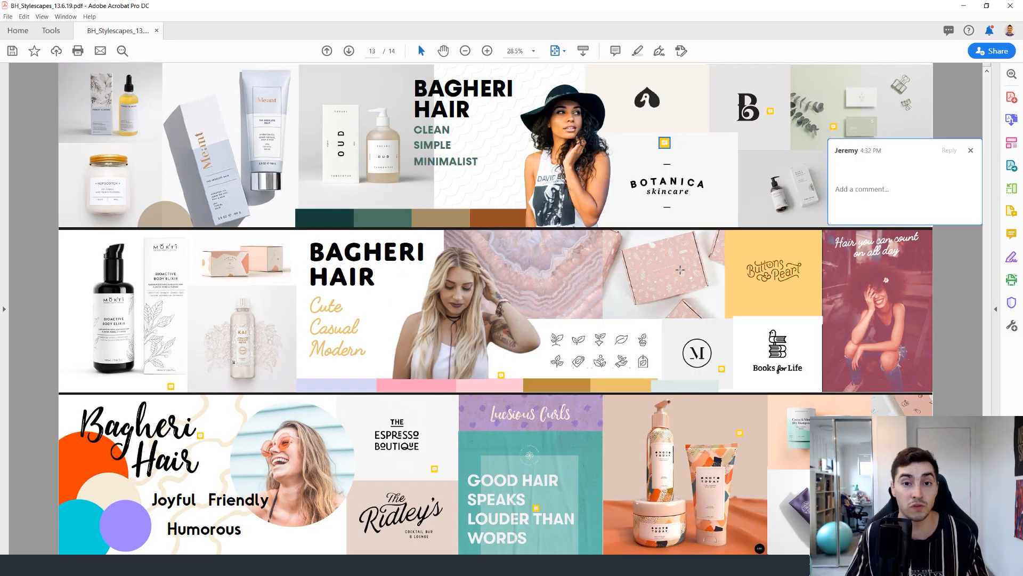
left_click(970, 150)
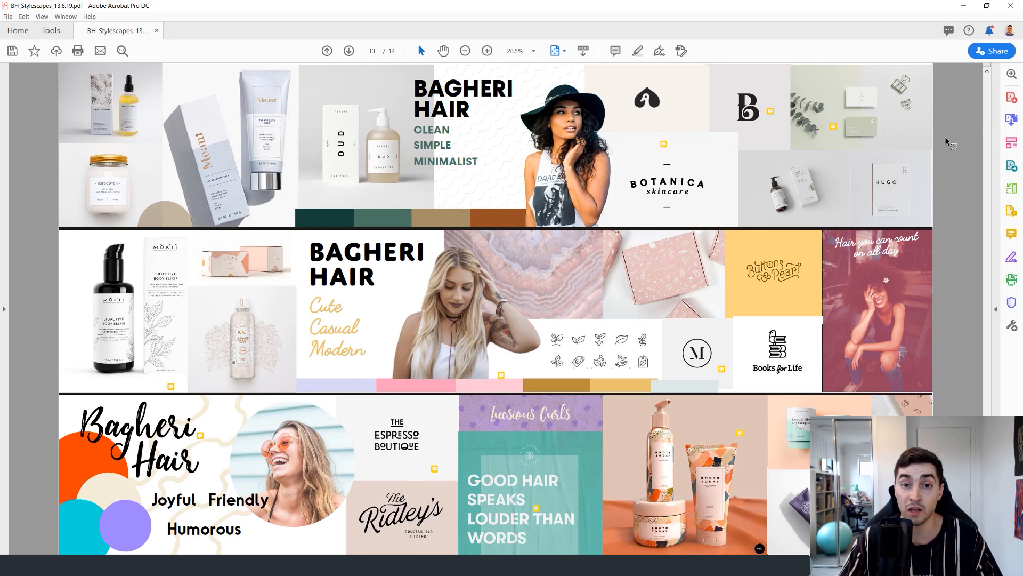